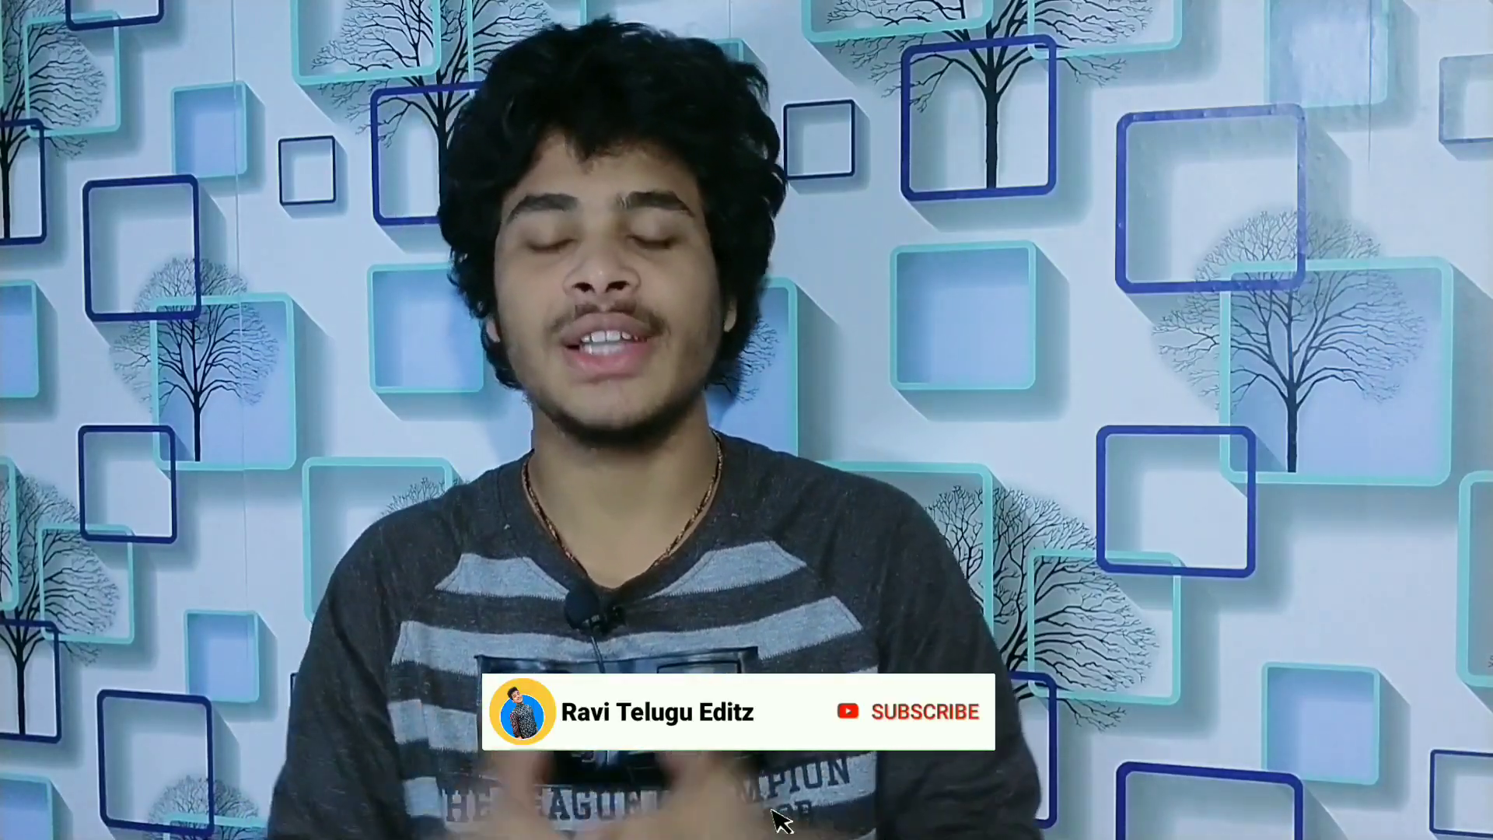
{"action": "left_click", "coordinate": [924, 712]}
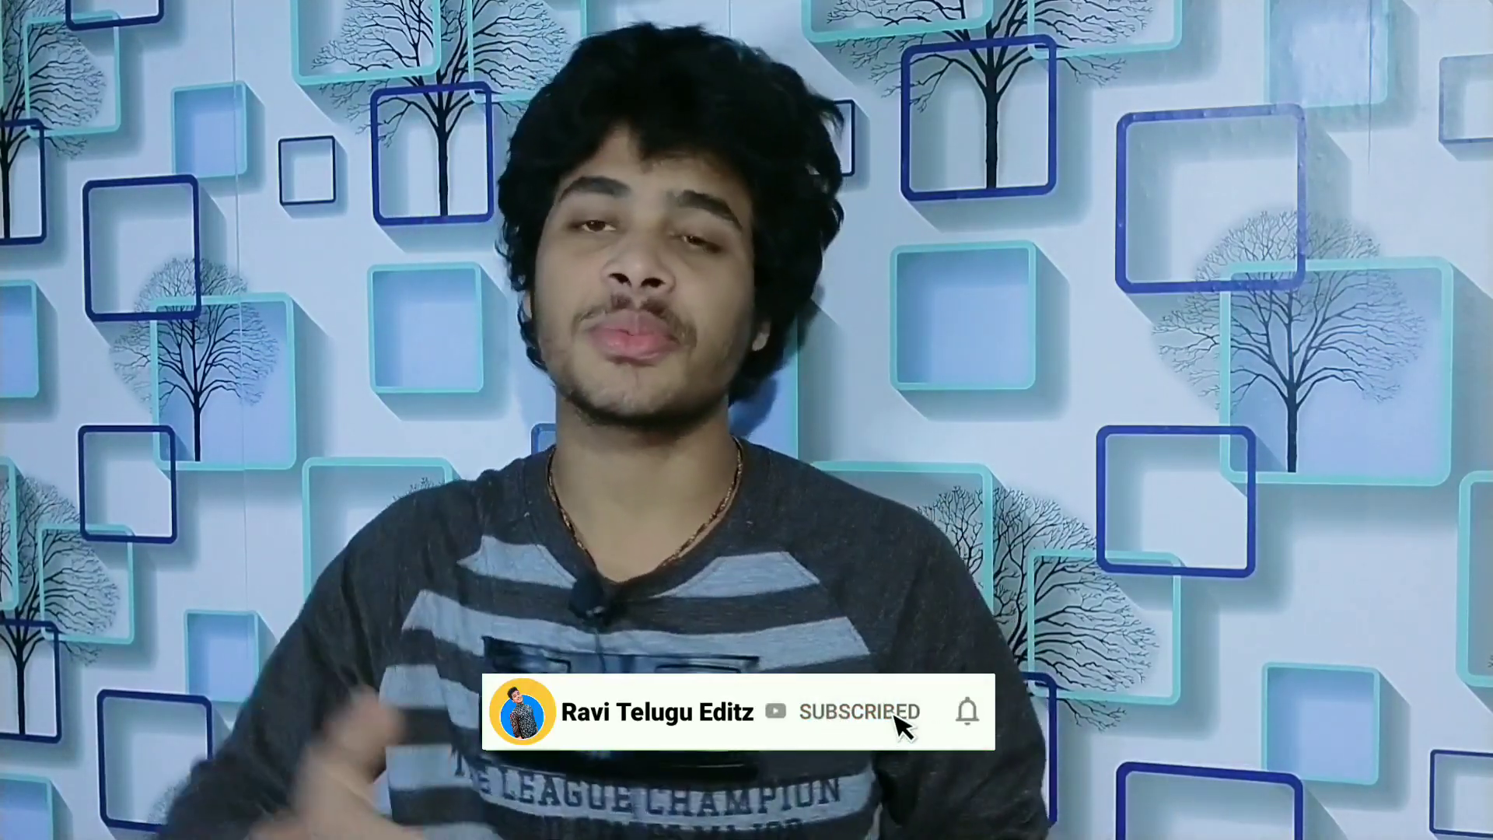
{"action": "left_click", "coordinate": [966, 710]}
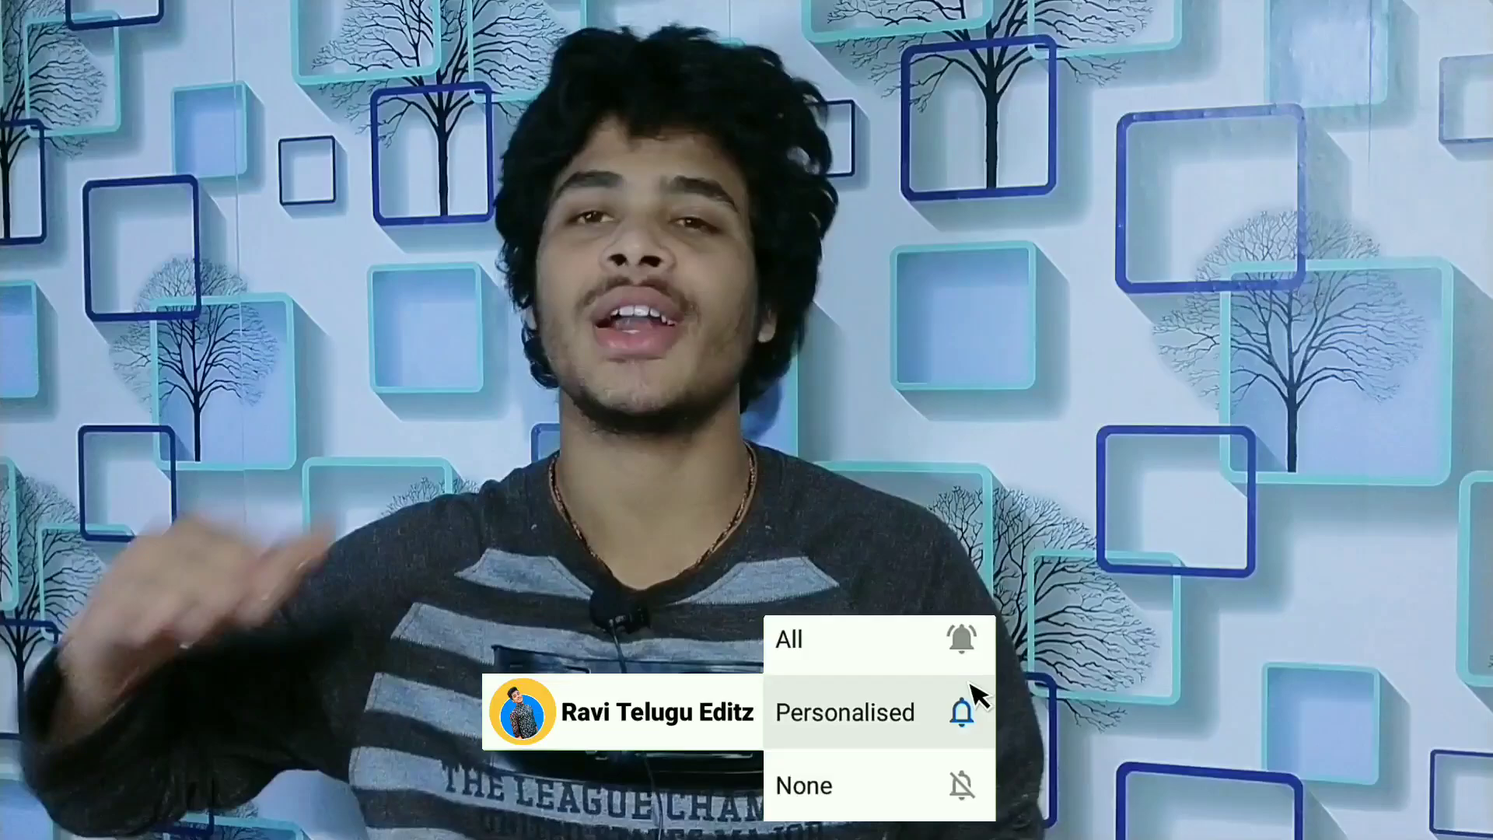